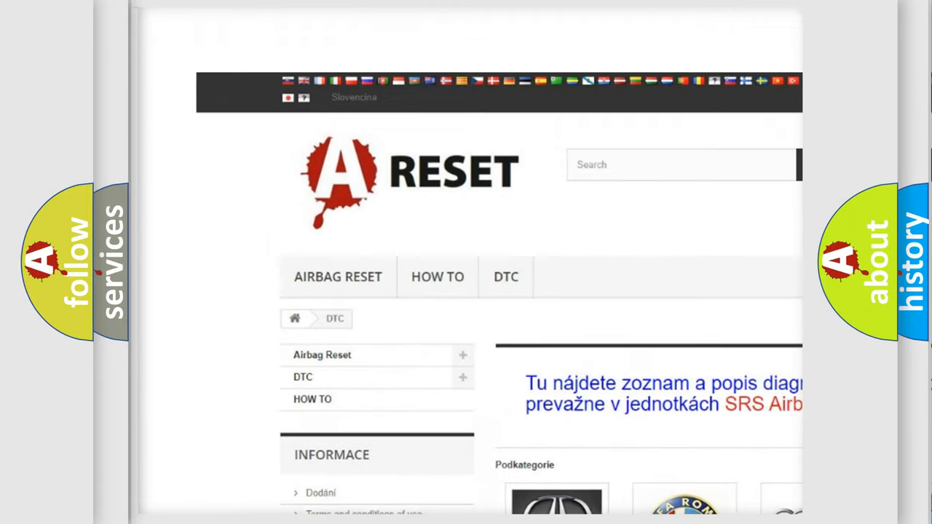
# Step: Open the Jeep DTC listing and browse its airbag trouble codes such as B0001:13 and B1201:1C
pyautogui.scroll(-3)
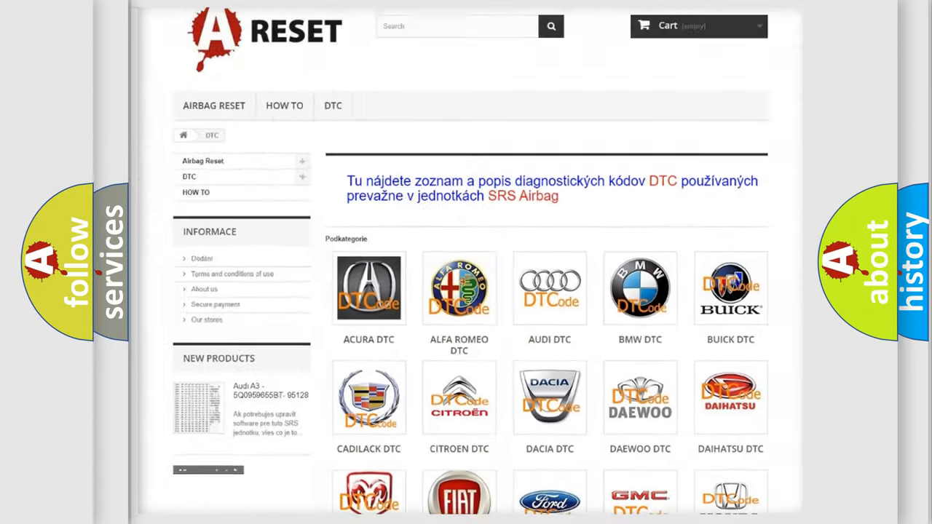
pyautogui.scroll(-3)
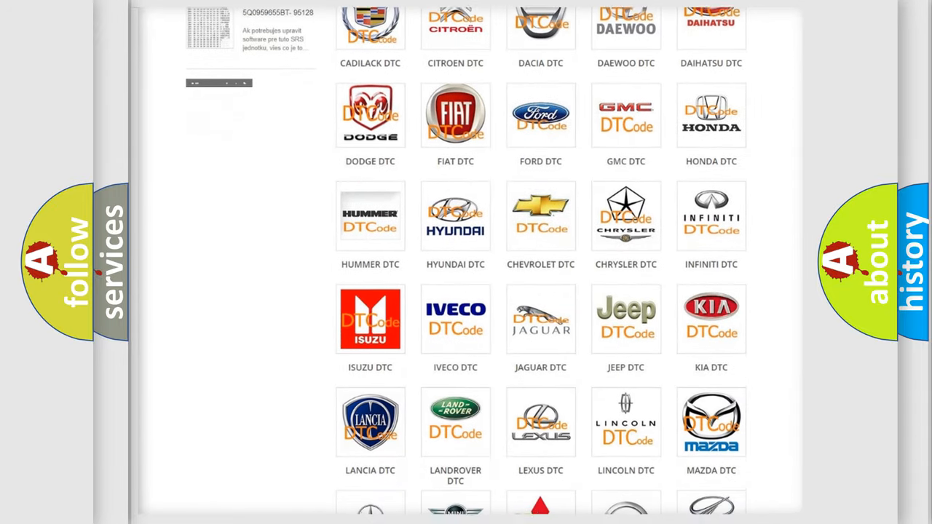
pyautogui.scroll(-3)
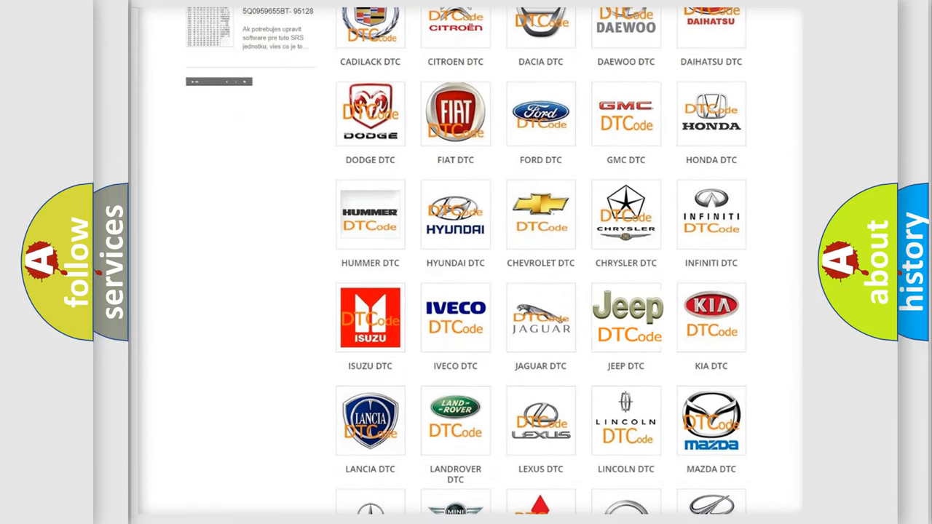
pyautogui.click(626, 317)
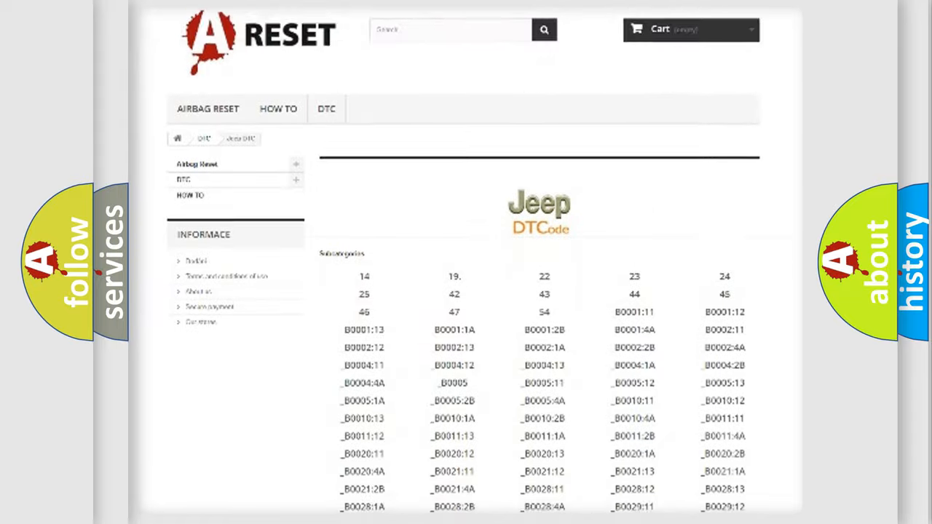
pyautogui.scroll(-3)
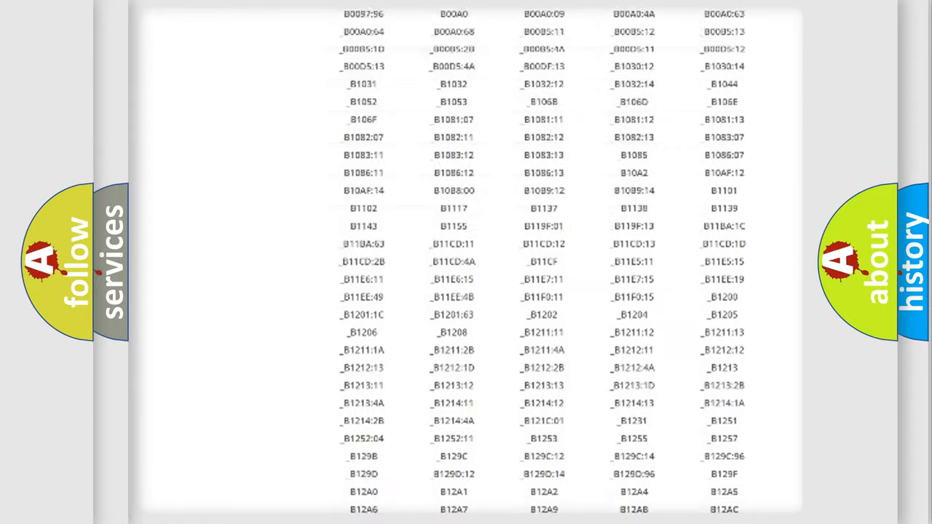
pyautogui.scroll(3)
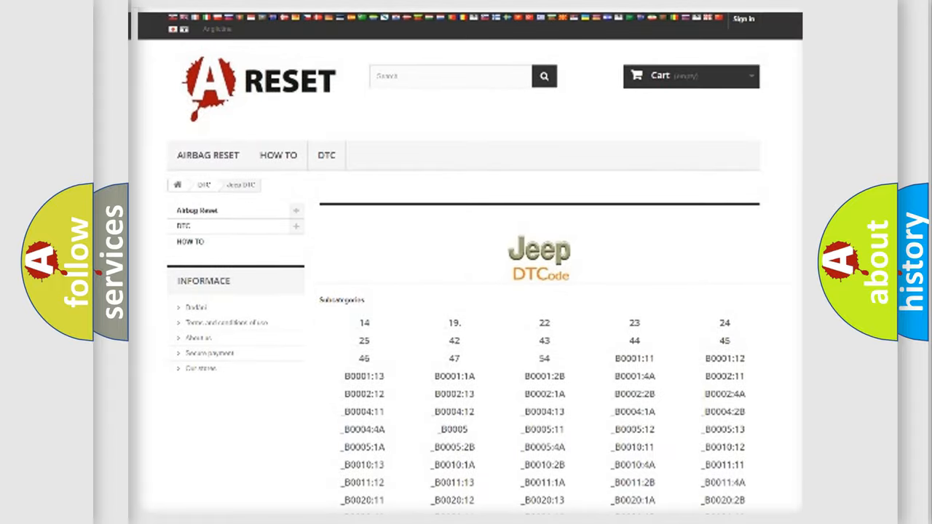